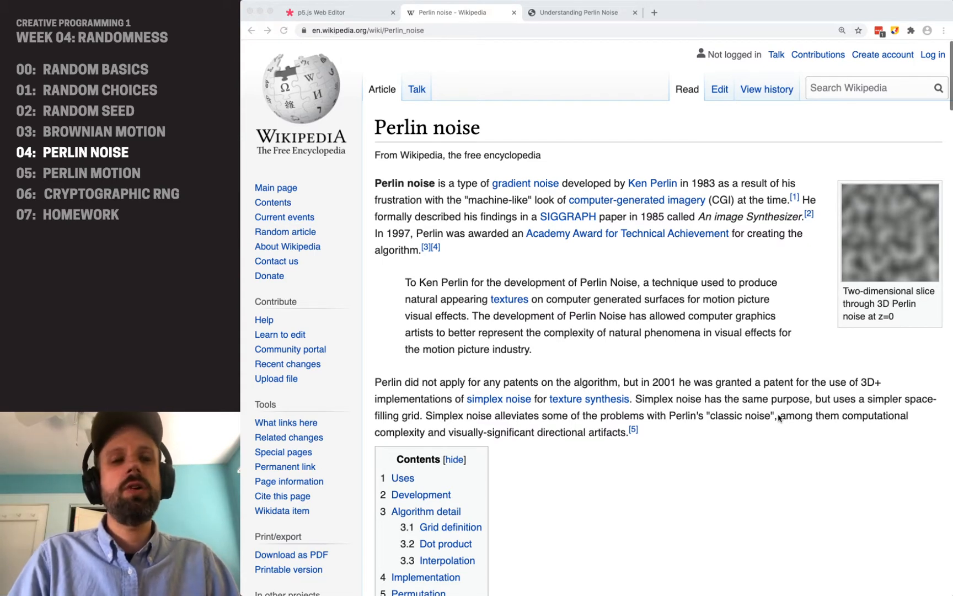
- Switch from the Wikipedia Perlin noise article to the p5.js Web Editor tab
left_click(338, 12)
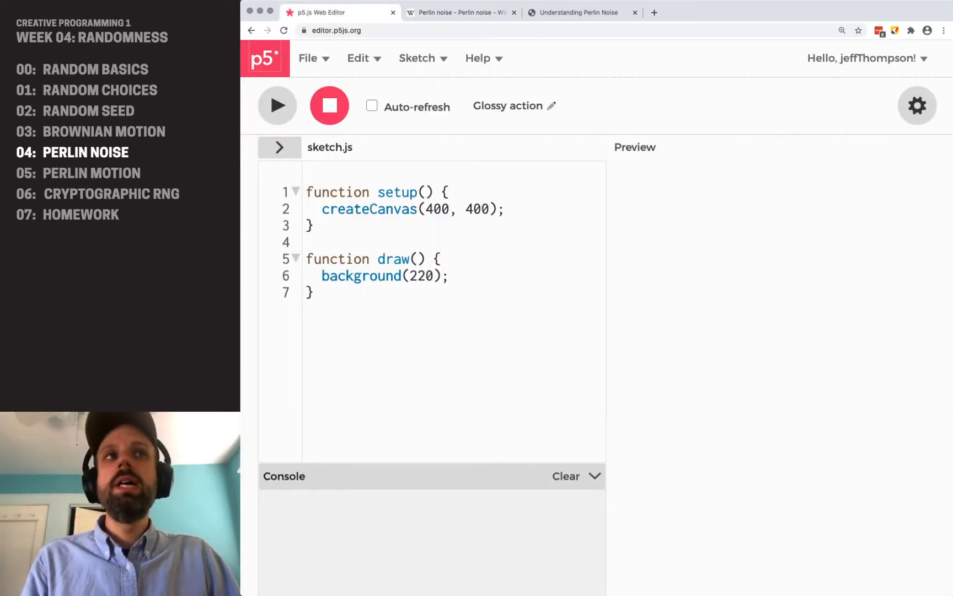
type("let detail = 0.6;")
type("set(x, y, gray);")
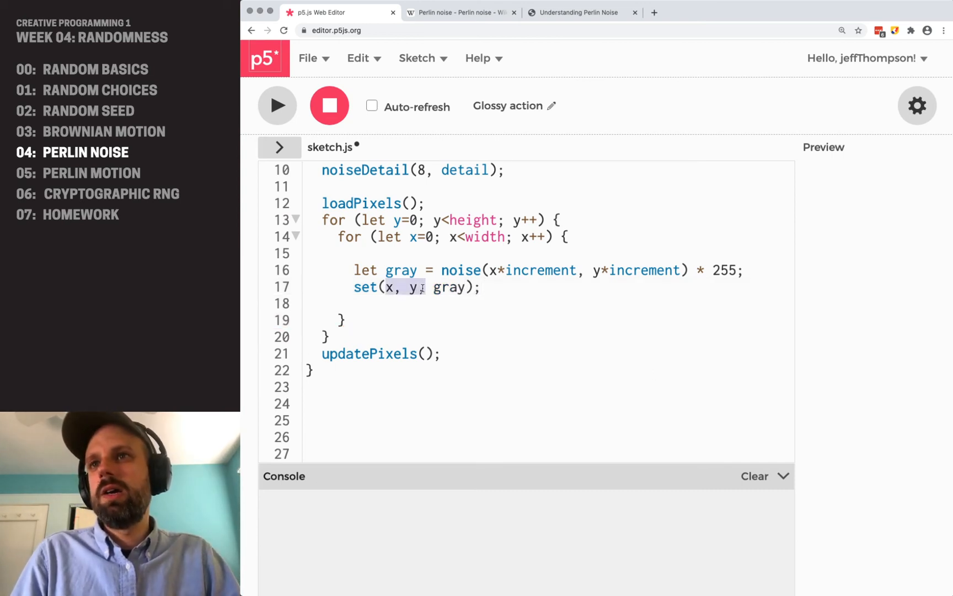
- Run the sketch with nested x/y loops setting noise-based gray pixels, then updatePixels()
left_click(277, 105)
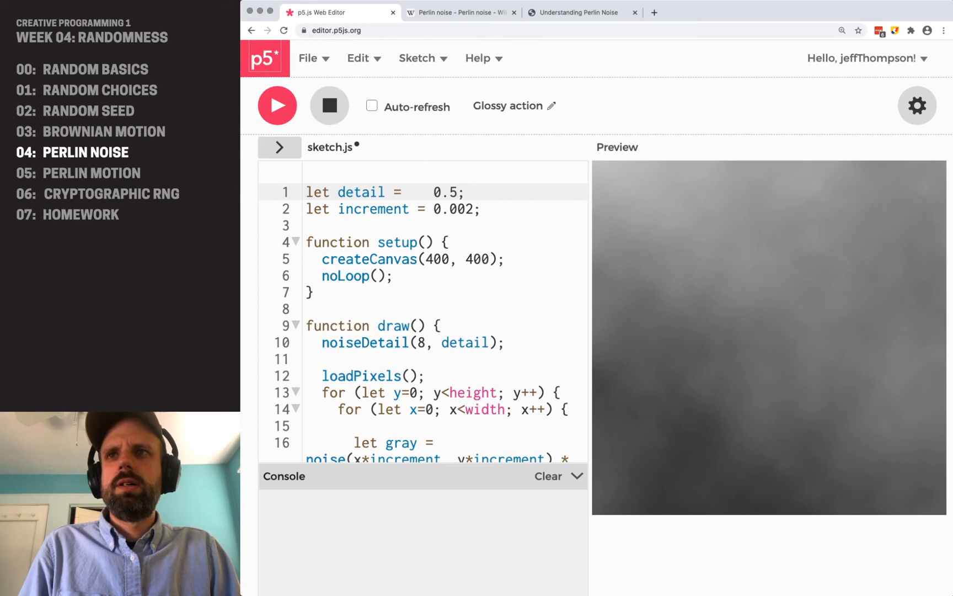